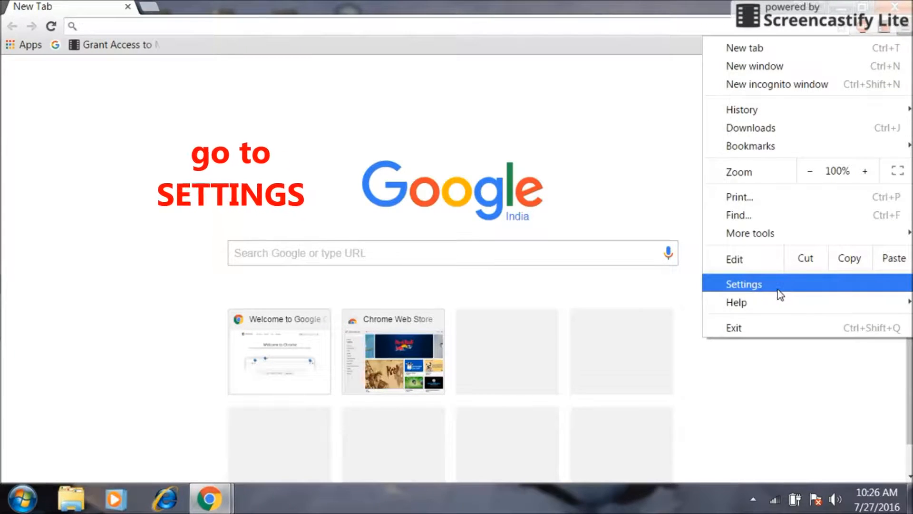
Go through Chrome Settings to the Extensions page listing installed extensions.
left_click(744, 284)
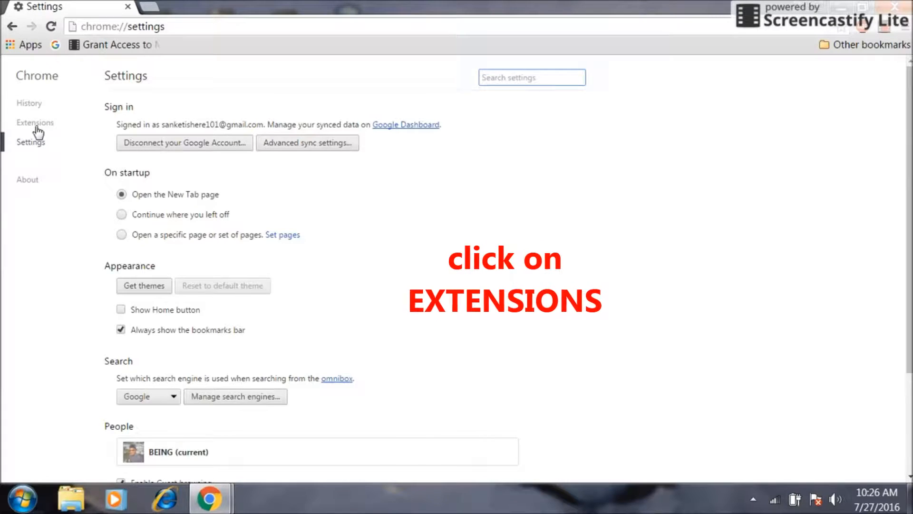
left_click(35, 122)
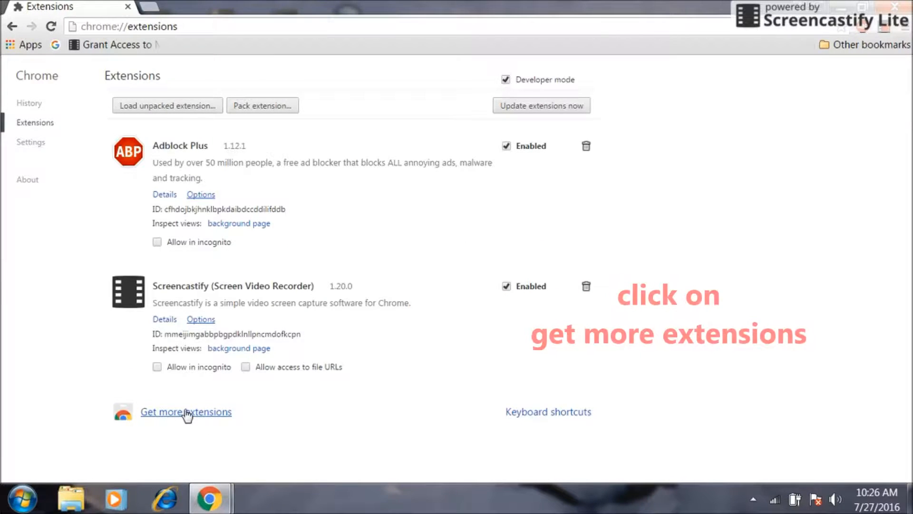
Search the Chrome Web Store for 'chrome remote desktop'.
left_click(186, 412)
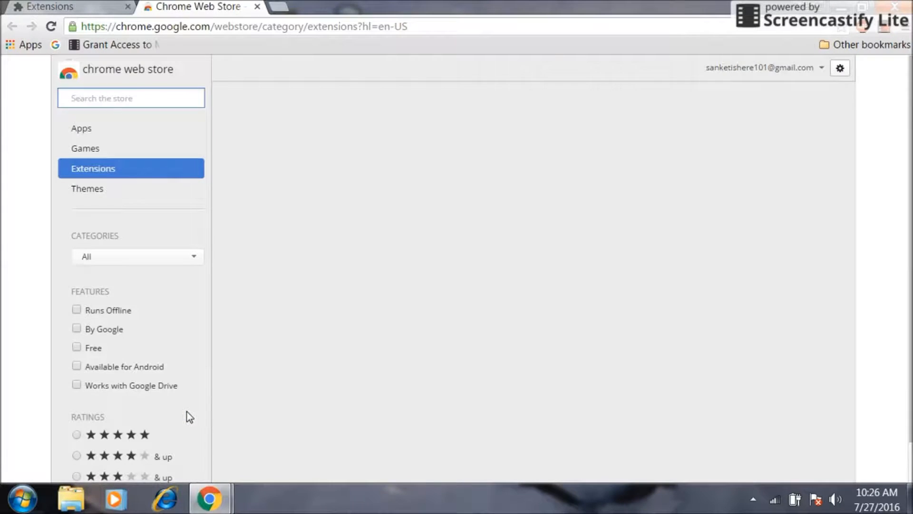
type("c")
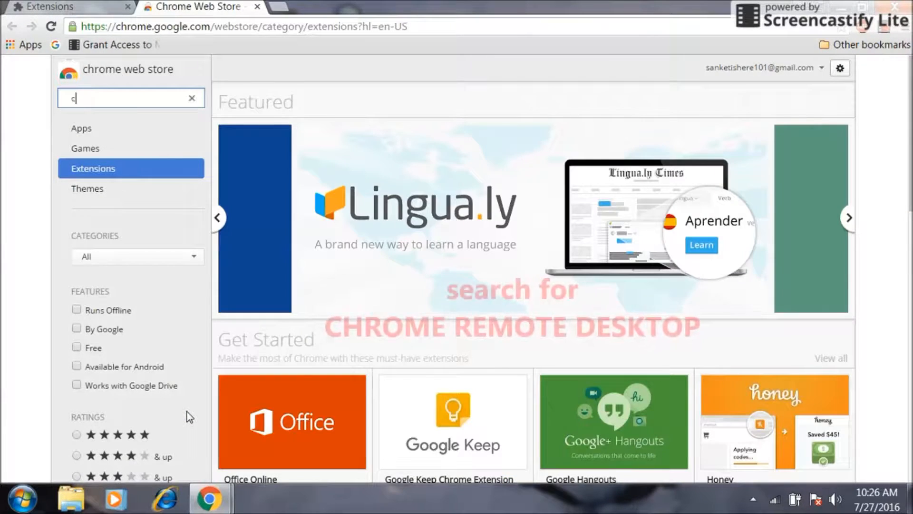
type("hrome remote desktop")
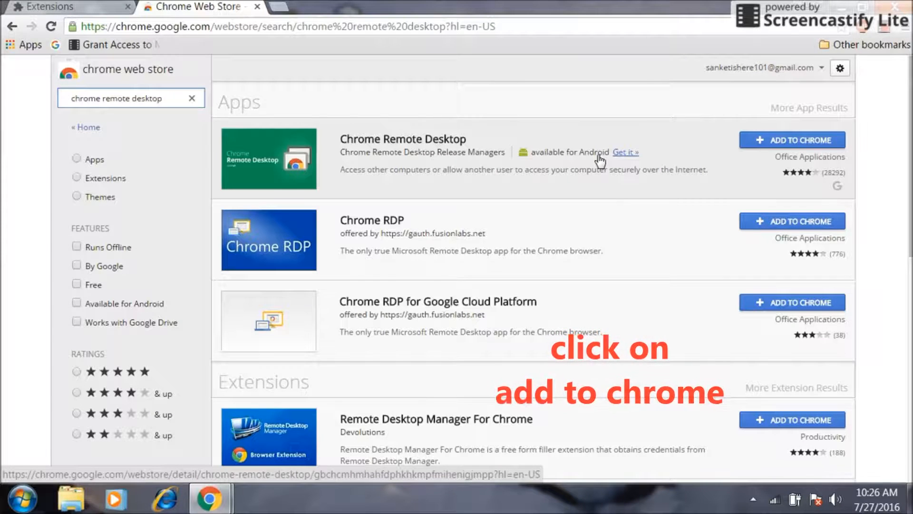
Add Chrome Remote Desktop to Chrome and confirm its permissions.
left_click(792, 140)
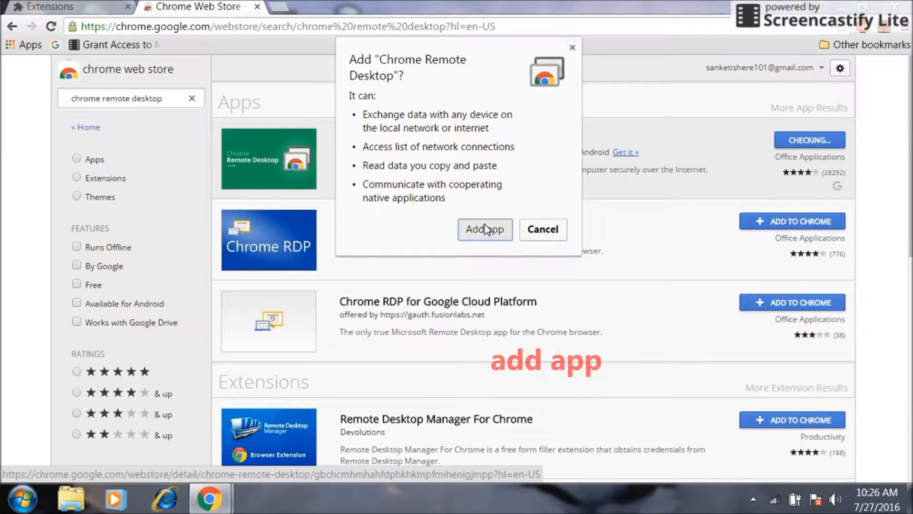
left_click(485, 229)
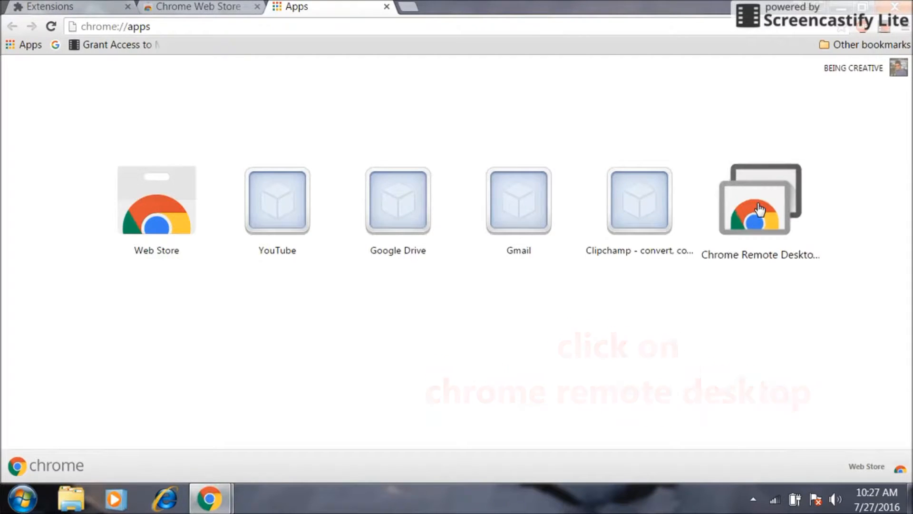
Launch Chrome Remote Desktop and get started under My Computers.
left_click(760, 200)
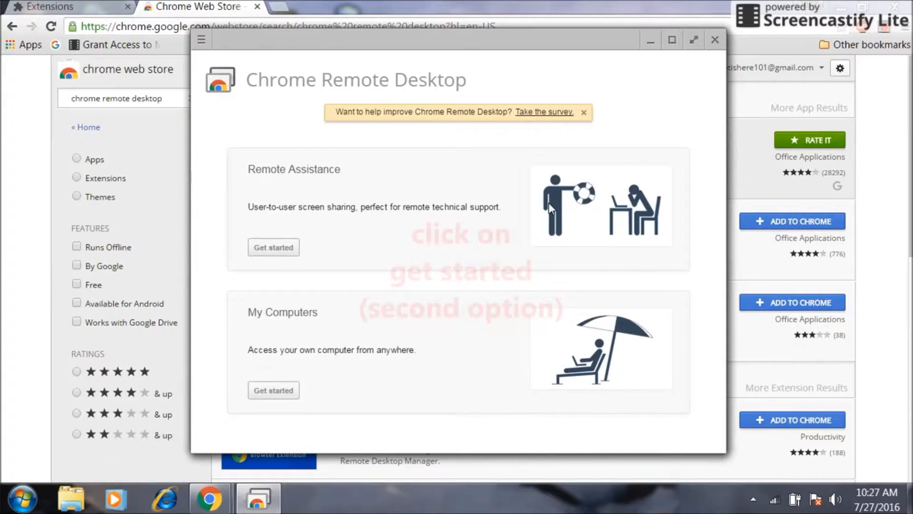
mouse_move(298, 382)
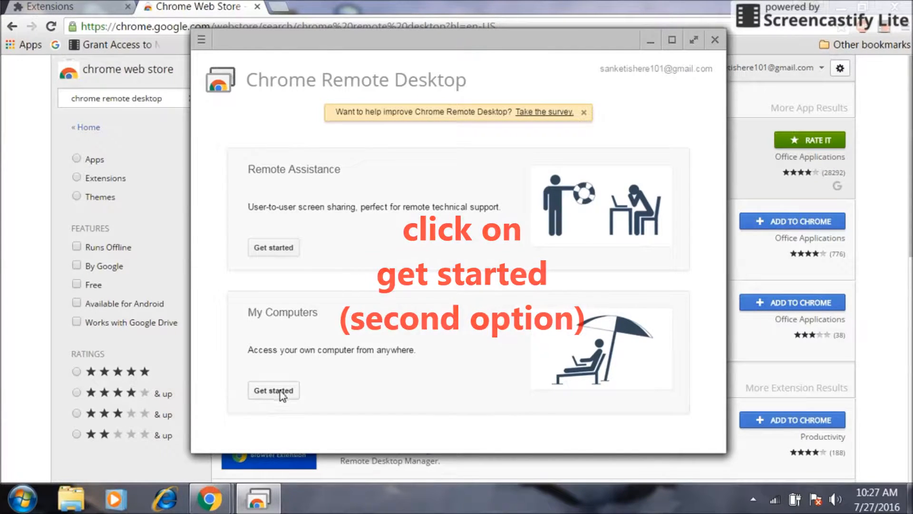
left_click(273, 390)
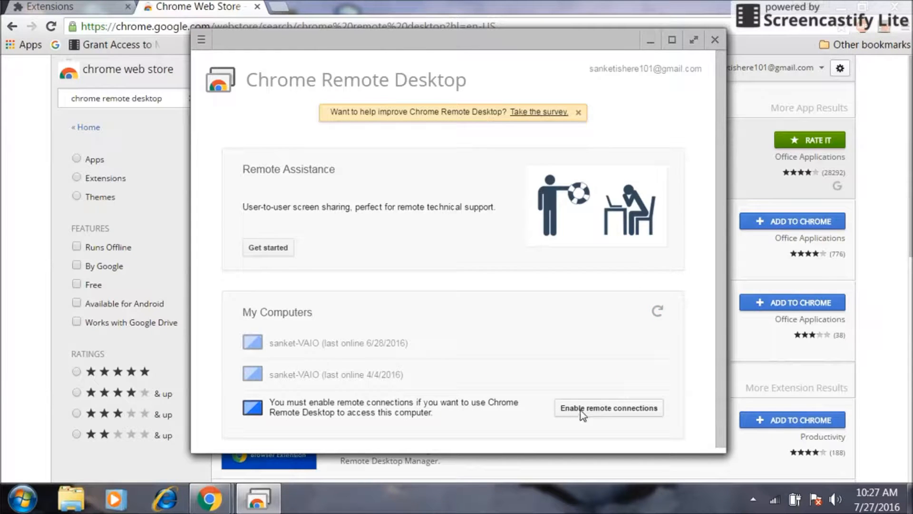
Enable remote connections to this computer, protected by a six-digit PIN.
left_click(608, 408)
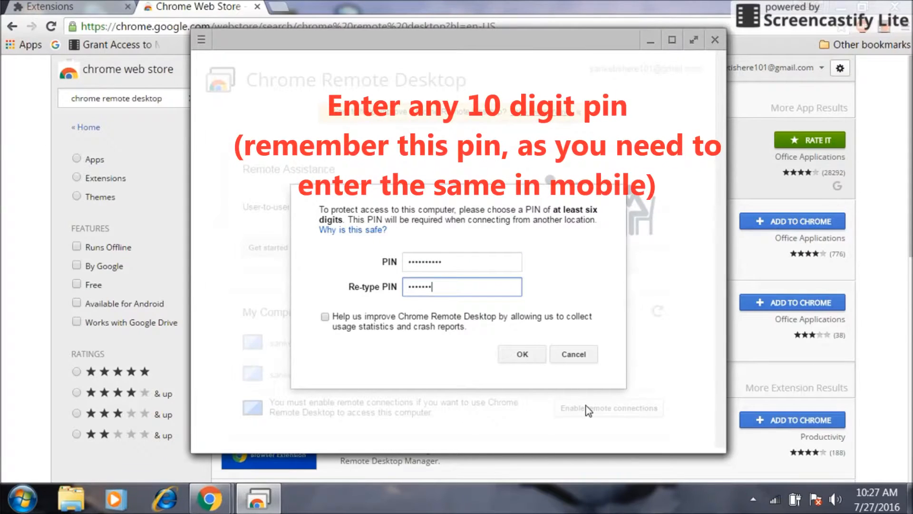
left_click(521, 354)
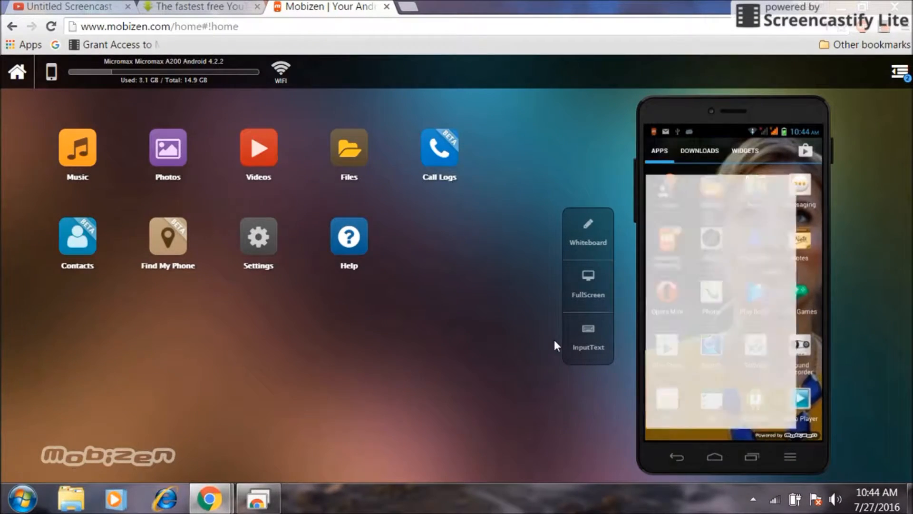
Install the Chrome Remote Desktop Android app from Play Store on the mirrored phone and launch it.
type("chrome re")
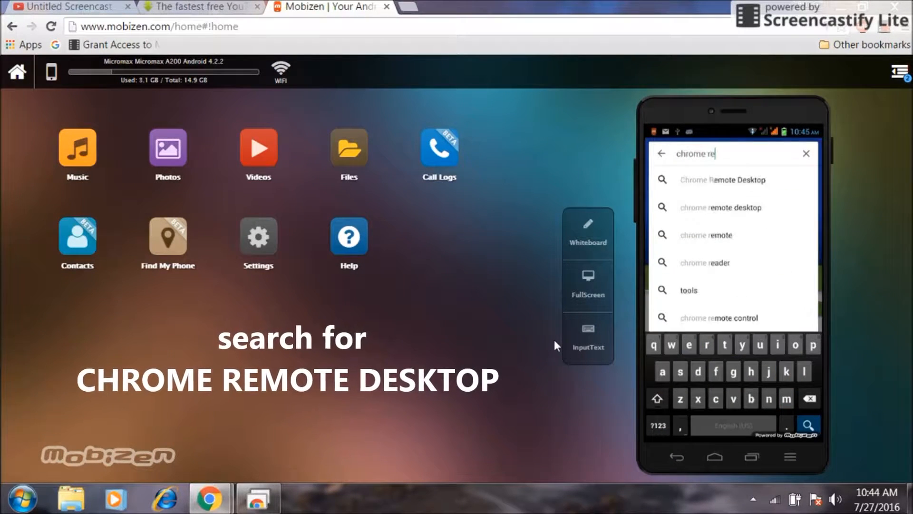
left_click(723, 180)
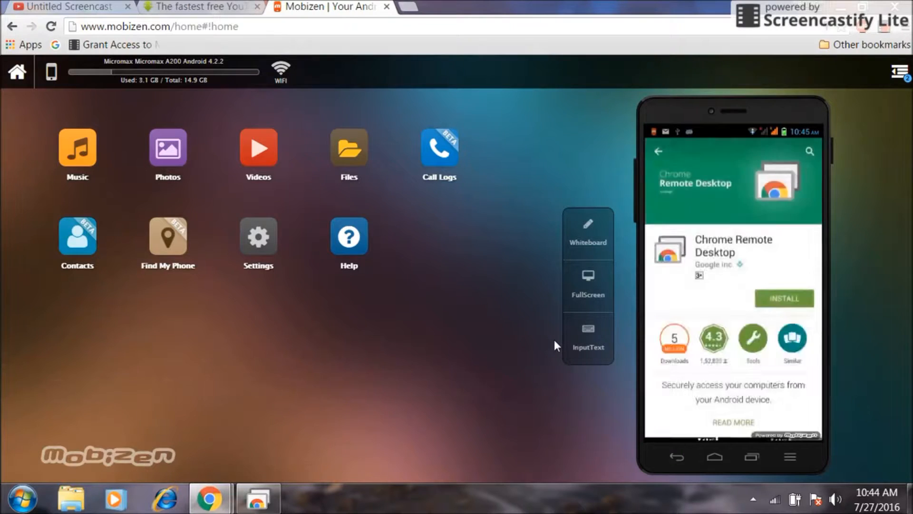
left_click(784, 299)
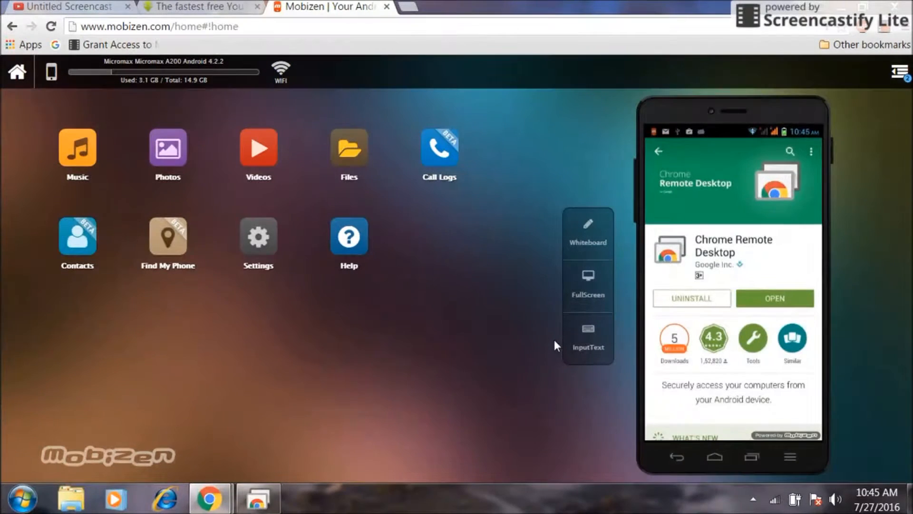
left_click(774, 298)
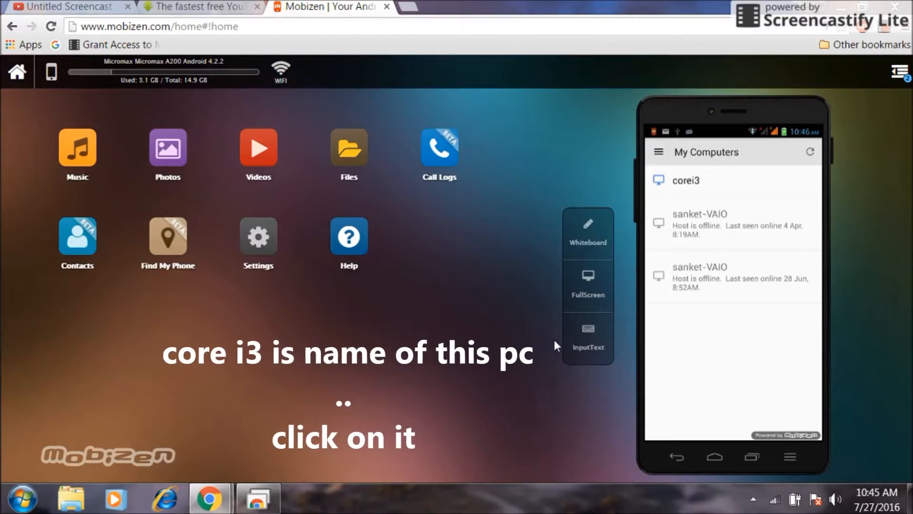
Connect the phone to the computer corei3 from the My Computers list.
left_click(684, 181)
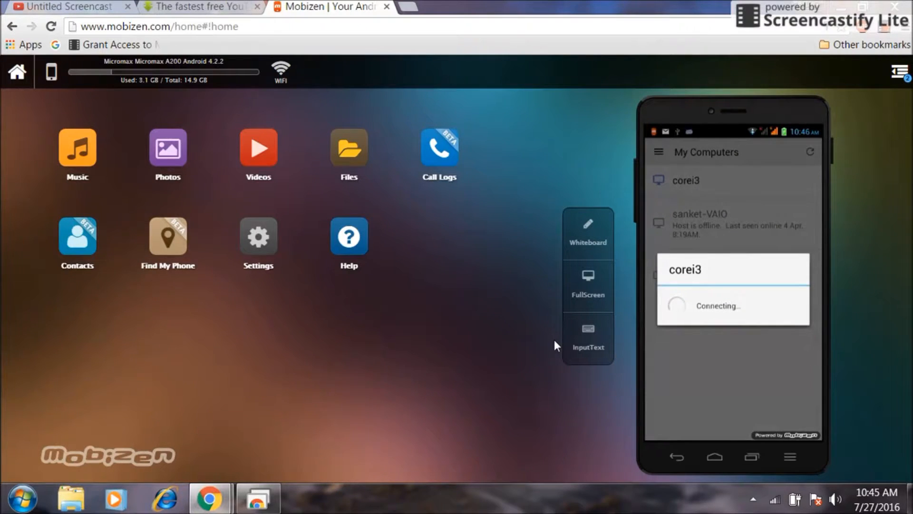